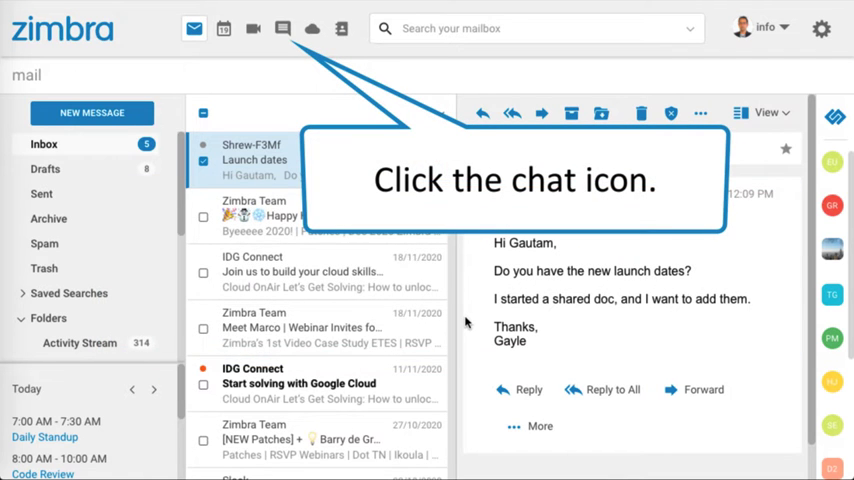
- Open Zimbra's Chat page from the top app bar
left_click(281, 28)
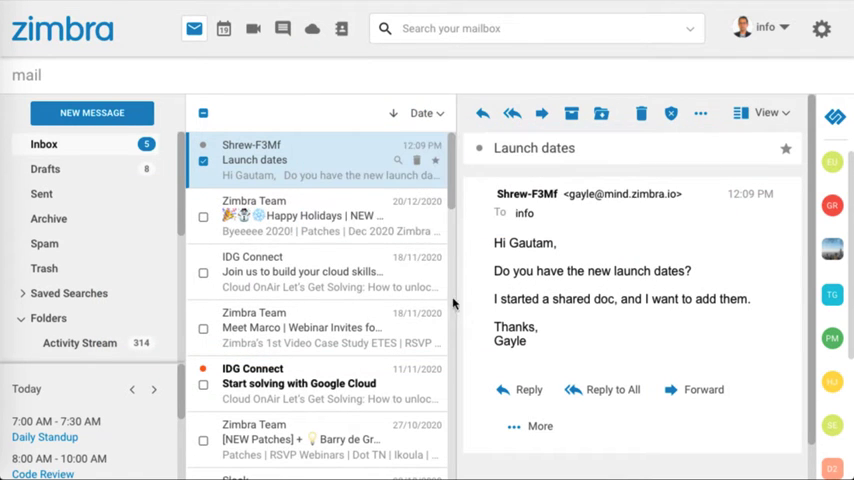
left_click(283, 28)
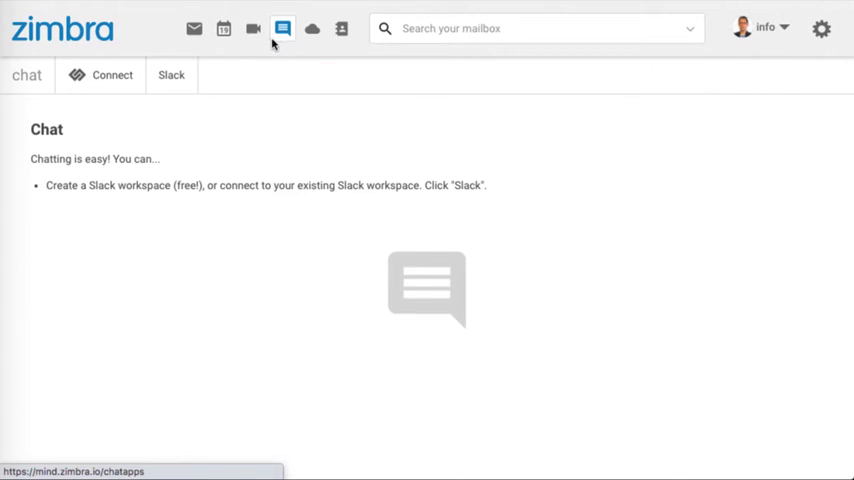
- Switch to the Slack settings and begin Connect To Workspace
left_click(172, 75)
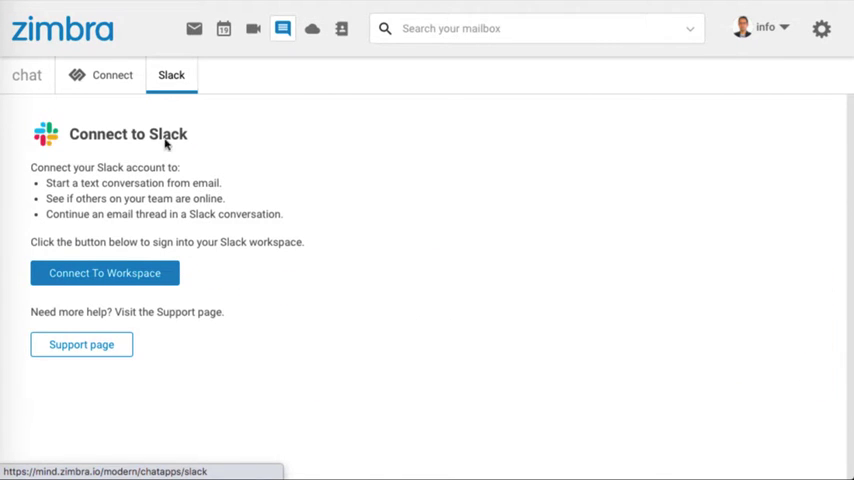
left_click(104, 273)
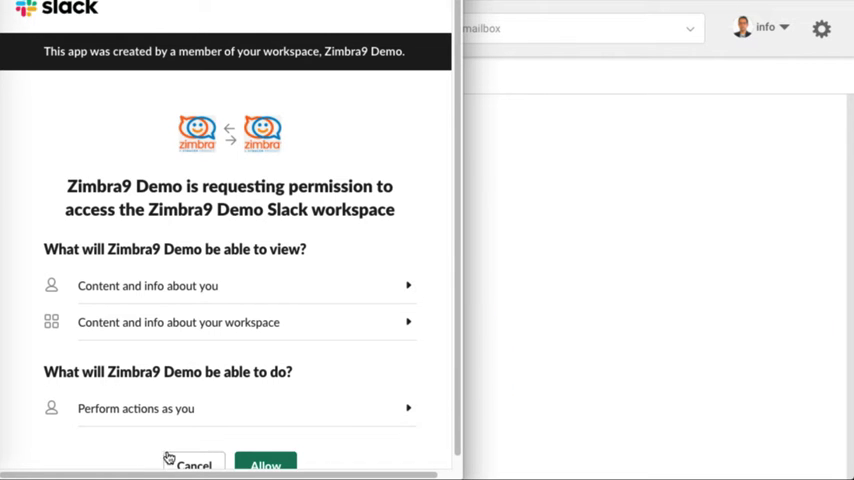
- Allow Zimbra9 Demo to access the Zimbra9 Demo Slack workspace
left_click(263, 464)
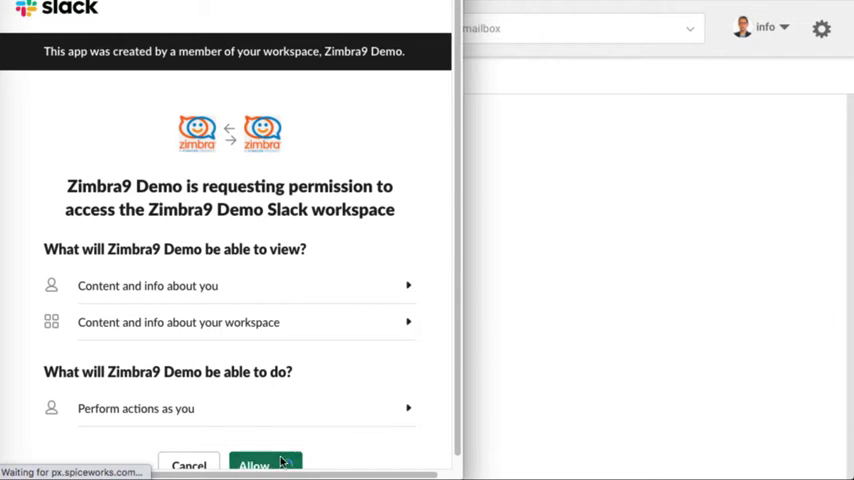
left_click(258, 462)
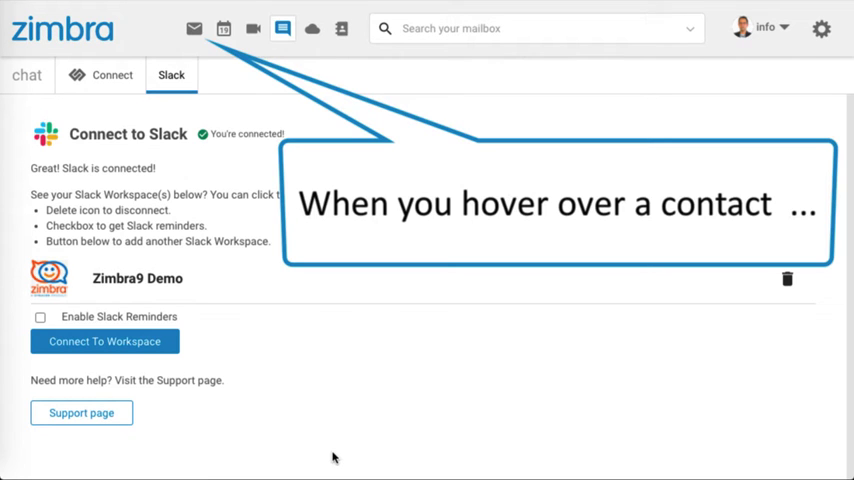
- Return to the mail inbox after confirming Slack shows 'You're connected!'
left_click(192, 28)
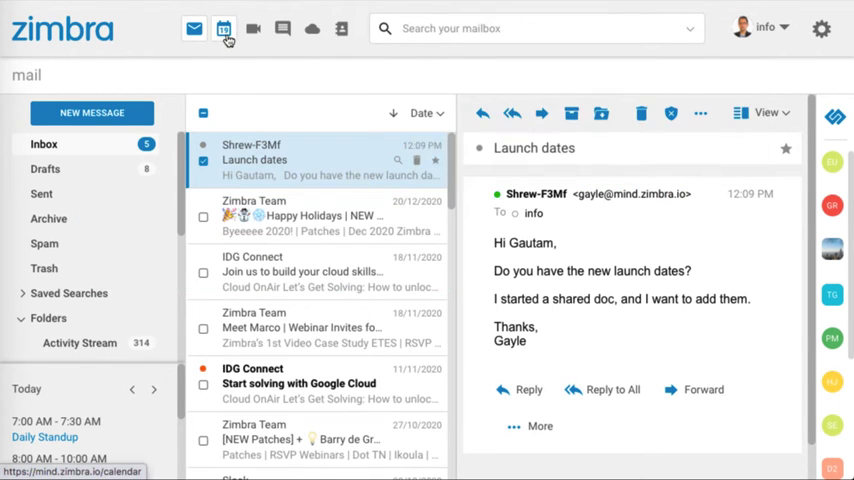
left_click(225, 28)
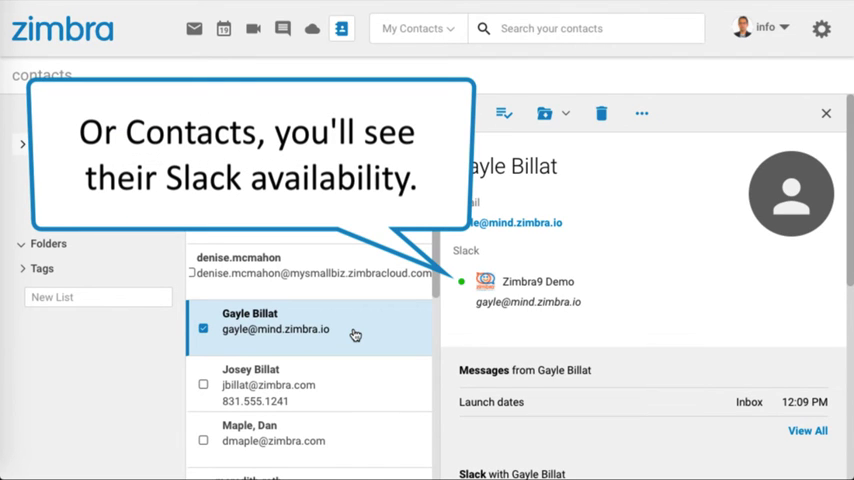
mouse_move(494, 364)
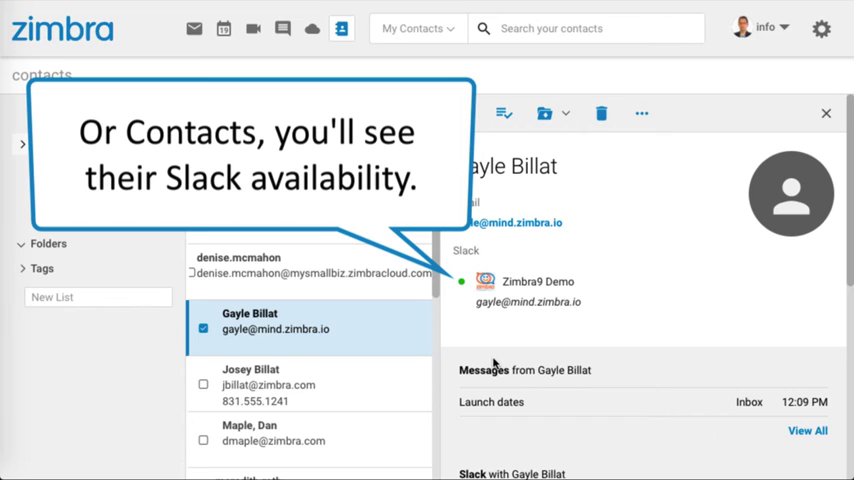